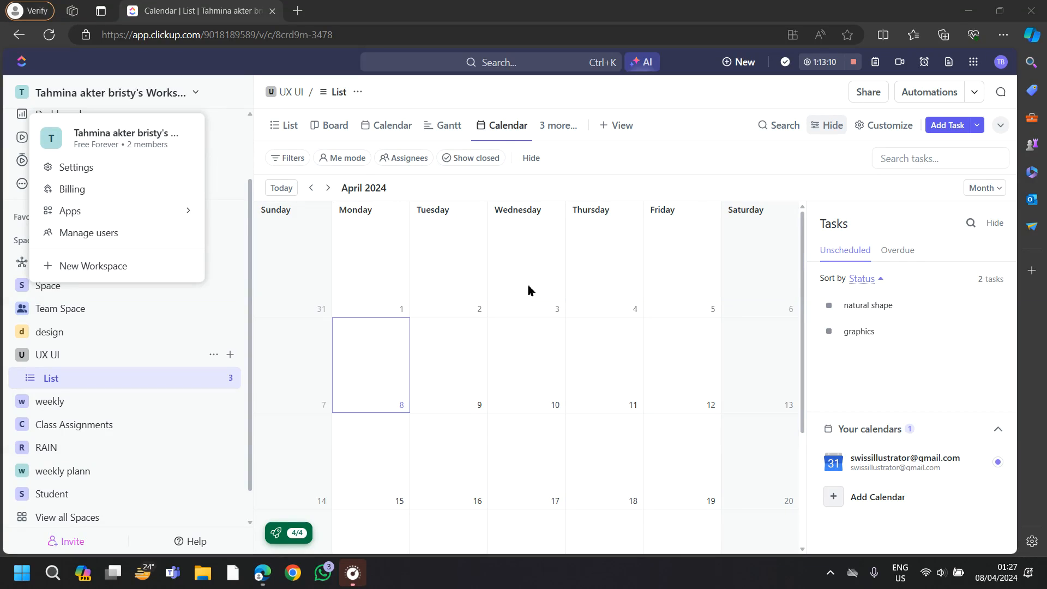
{"action": "mouse_move", "coordinate": [26, 230]}
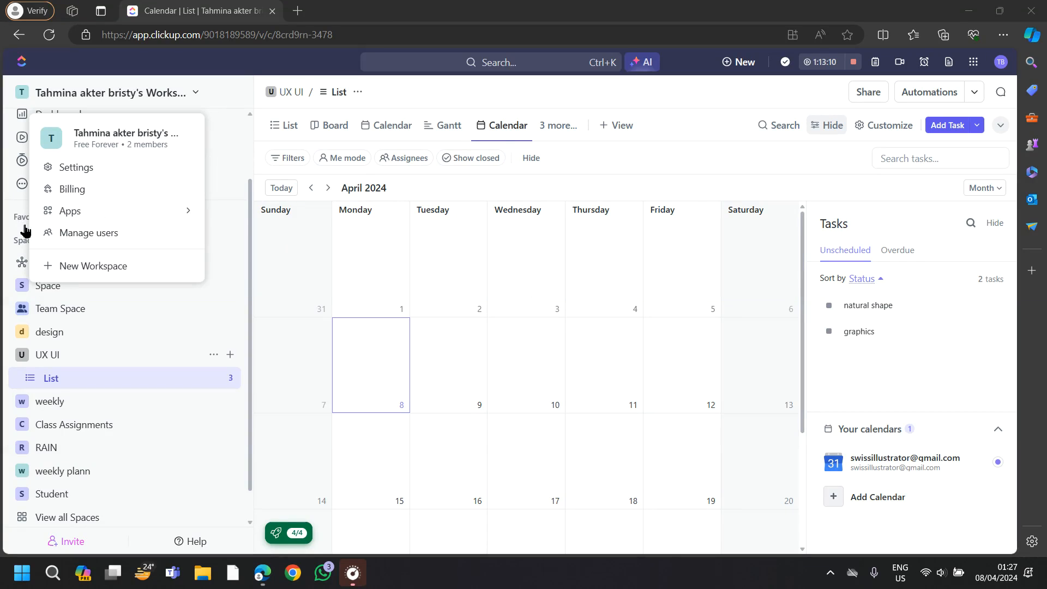
{"action": "mouse_move", "coordinate": [32, 234]}
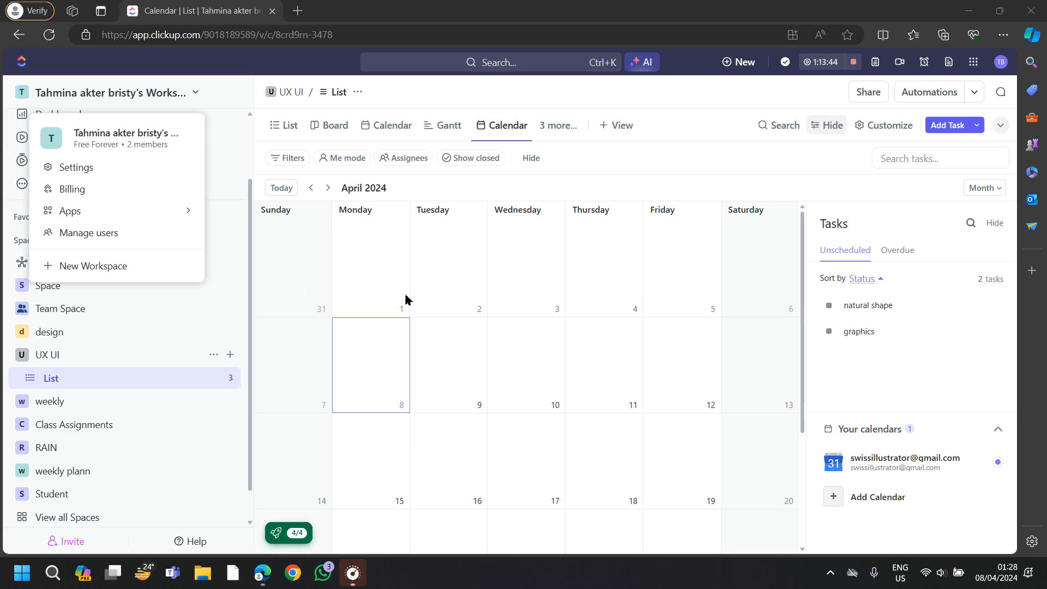
{"action": "mouse_move", "coordinate": [310, 283]}
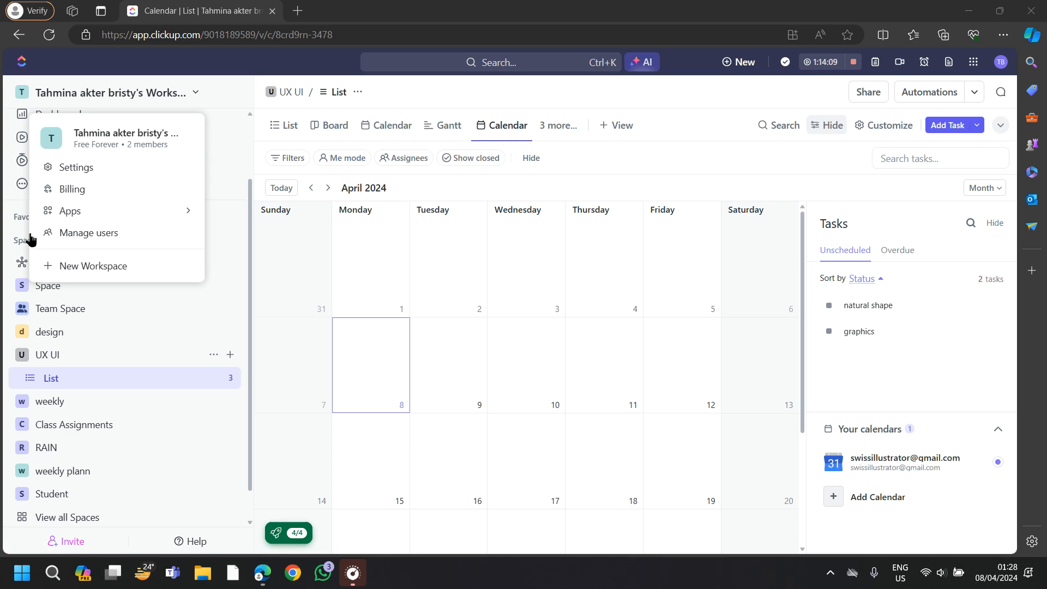
Select the weekly plann space and start adding a Gantt view to it.
{"action": "left_click", "coordinate": [62, 436]}
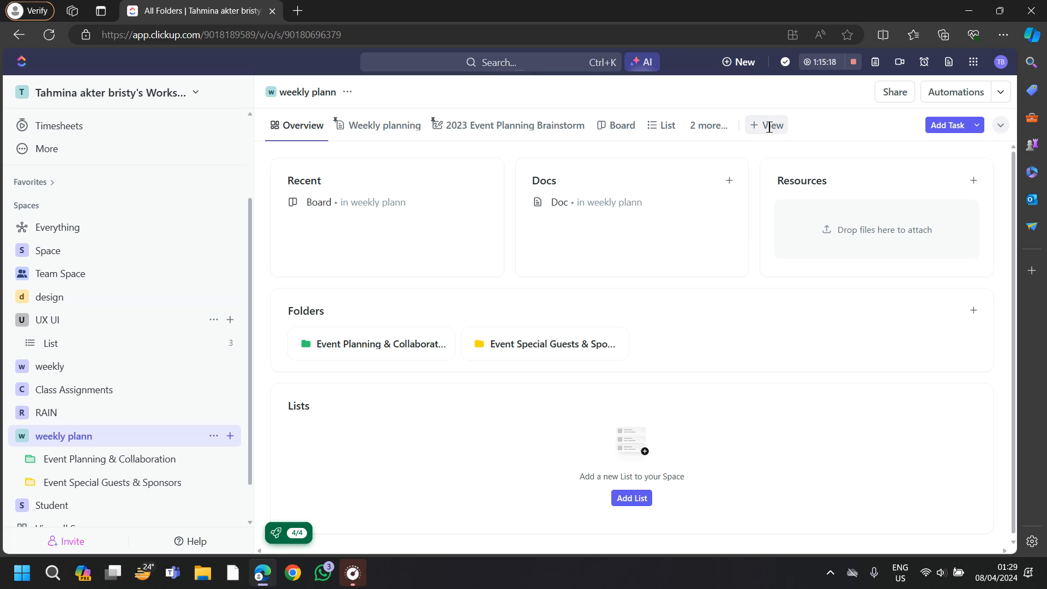
{"action": "left_click", "coordinate": [767, 125]}
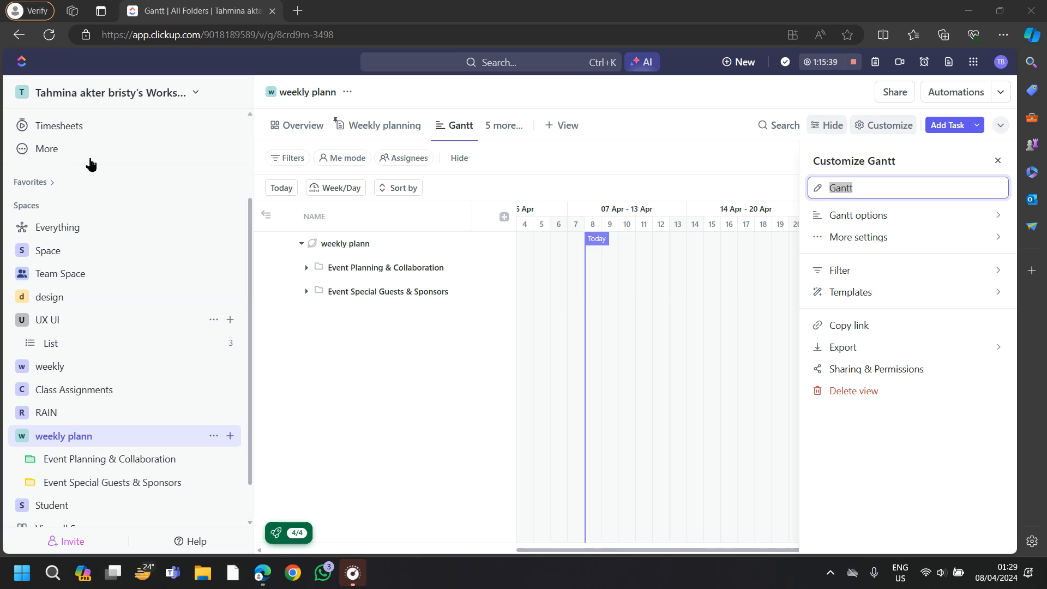
{"action": "mouse_move", "coordinate": [792, 207]}
{"action": "type", "text": " chart"}
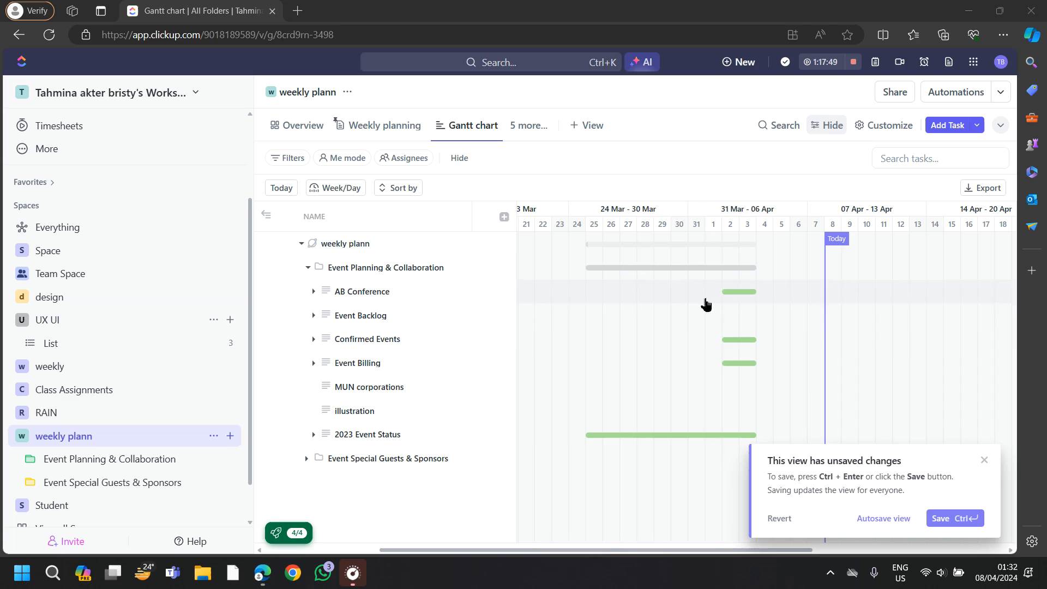
{"action": "mouse_move", "coordinate": [788, 330]}
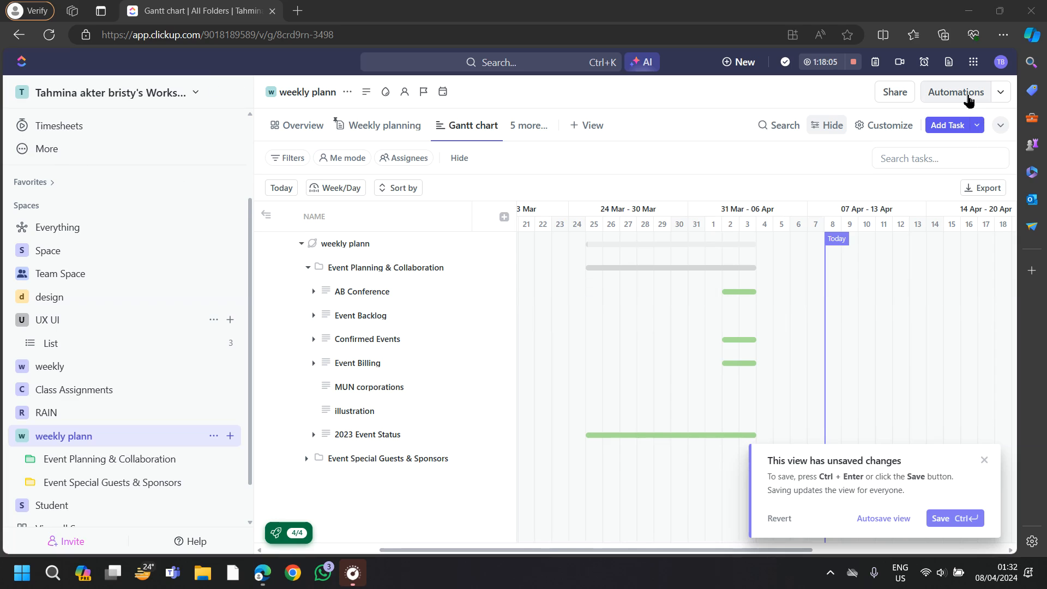
{"action": "left_click", "coordinate": [955, 92]}
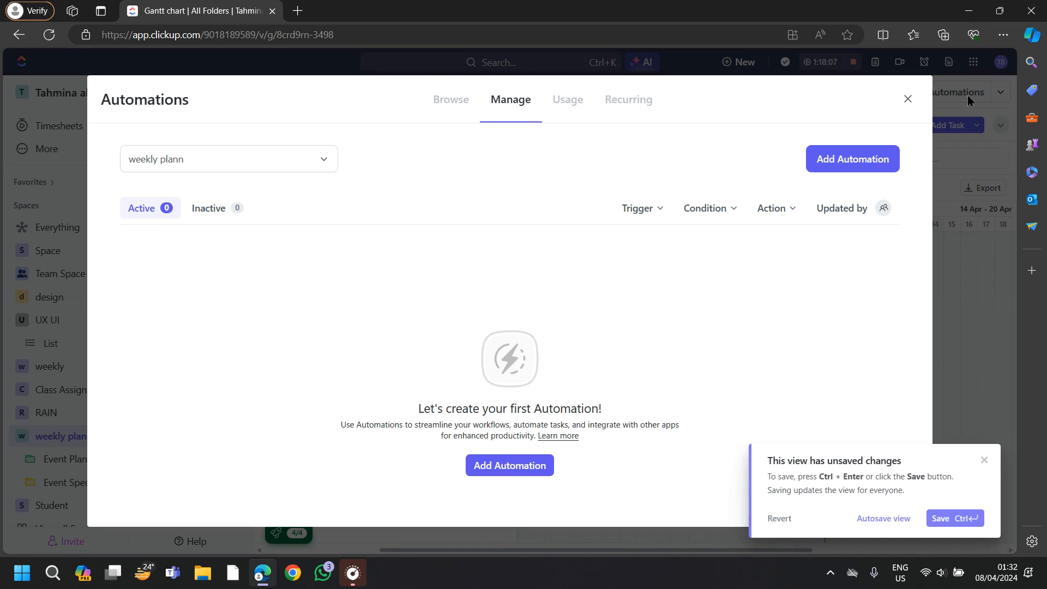
{"action": "mouse_move", "coordinate": [576, 446]}
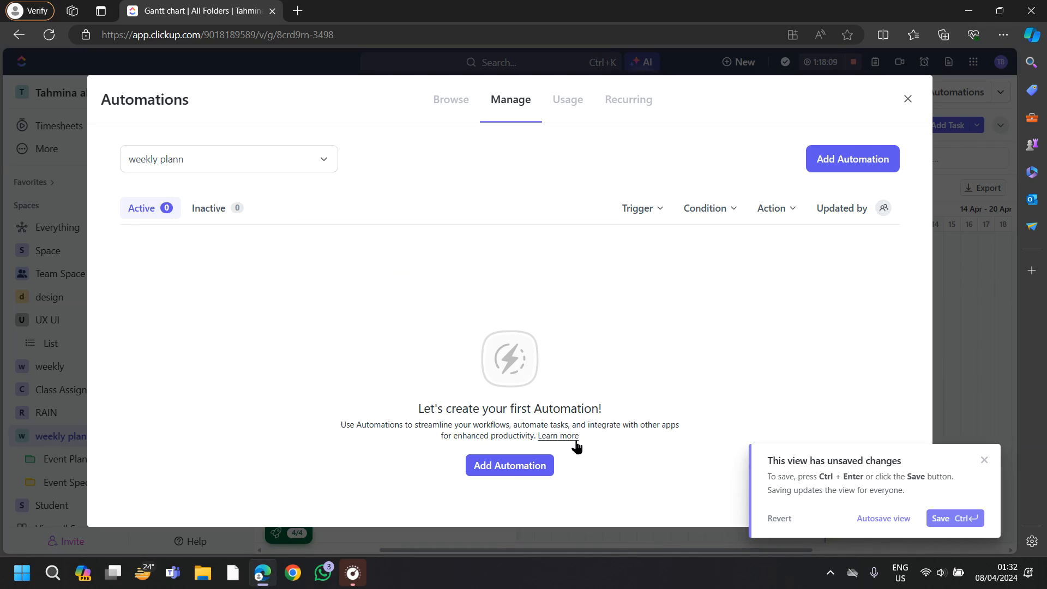
{"action": "mouse_move", "coordinate": [570, 465]}
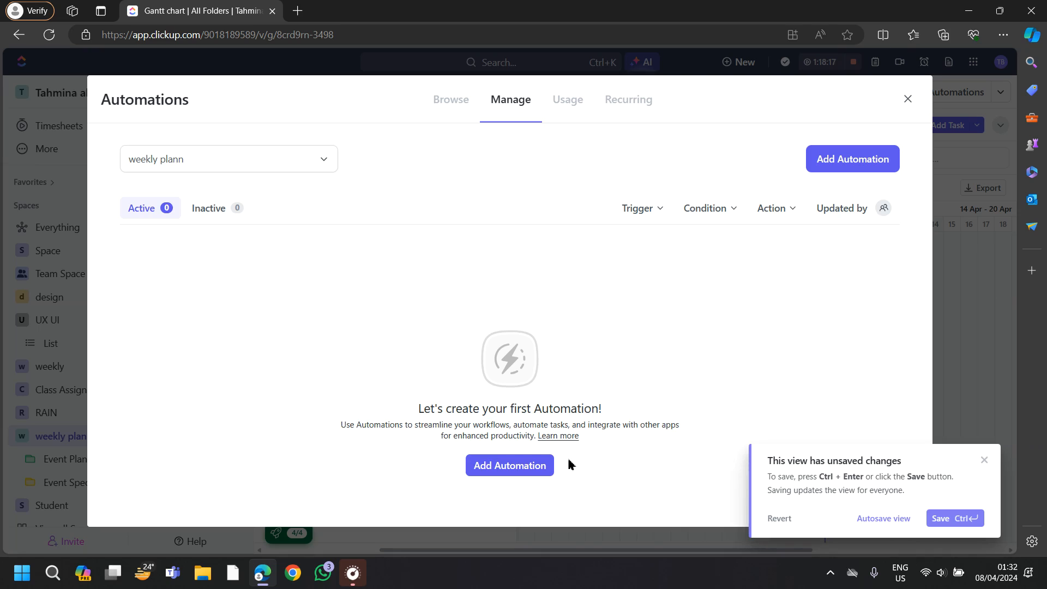
{"action": "mouse_move", "coordinate": [75, 153]}
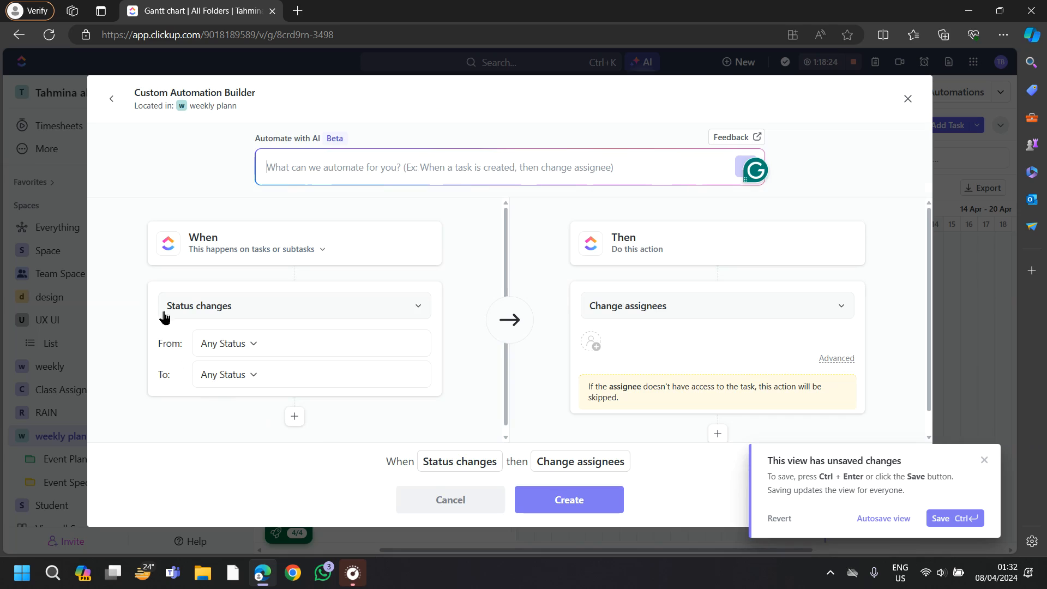
{"action": "mouse_move", "coordinate": [288, 363]}
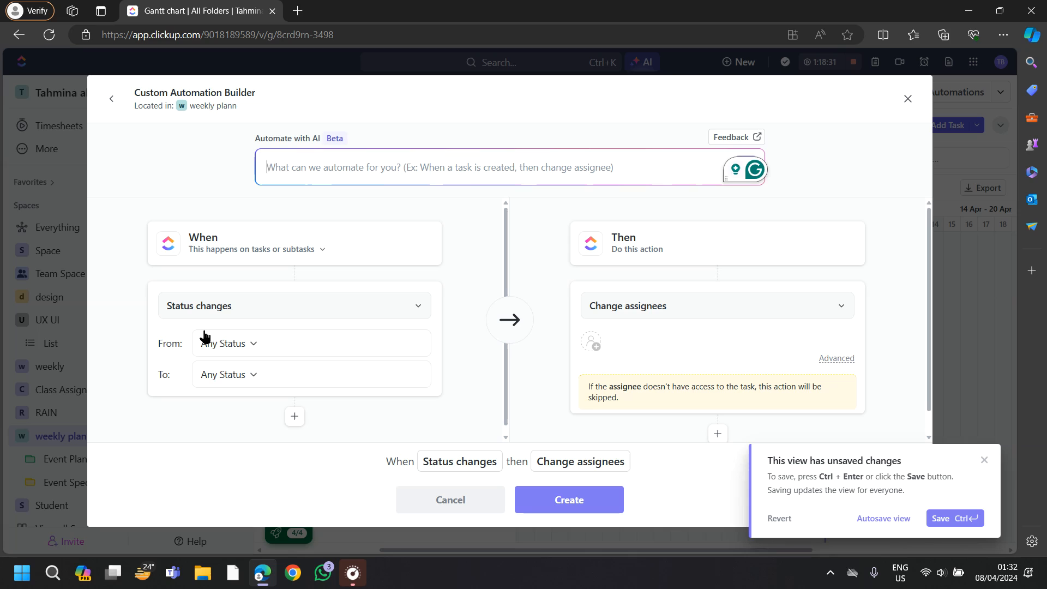
{"action": "left_click", "coordinate": [227, 343]}
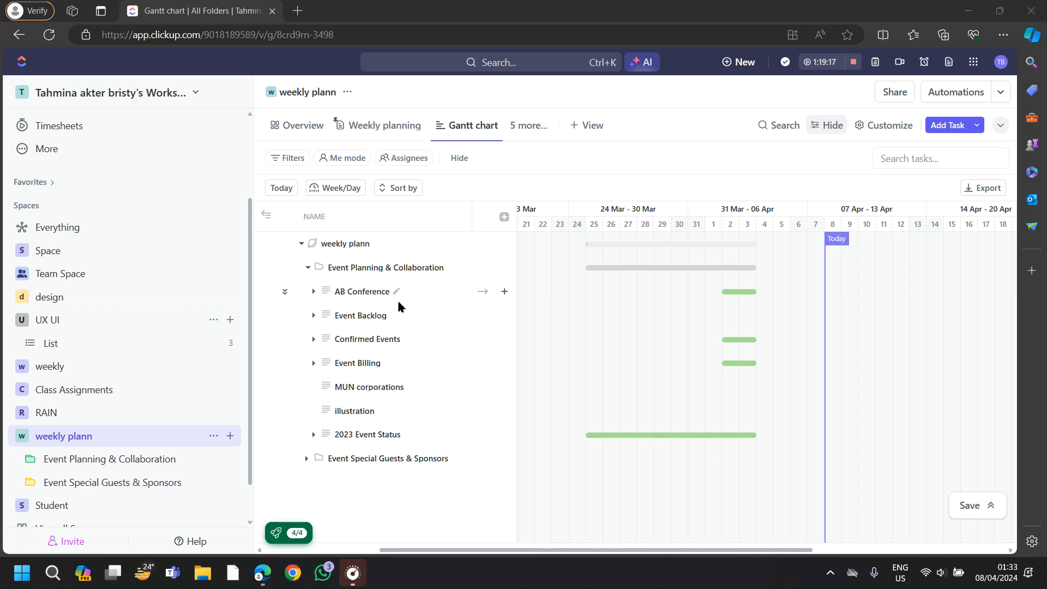
{"action": "mouse_move", "coordinate": [405, 321]}
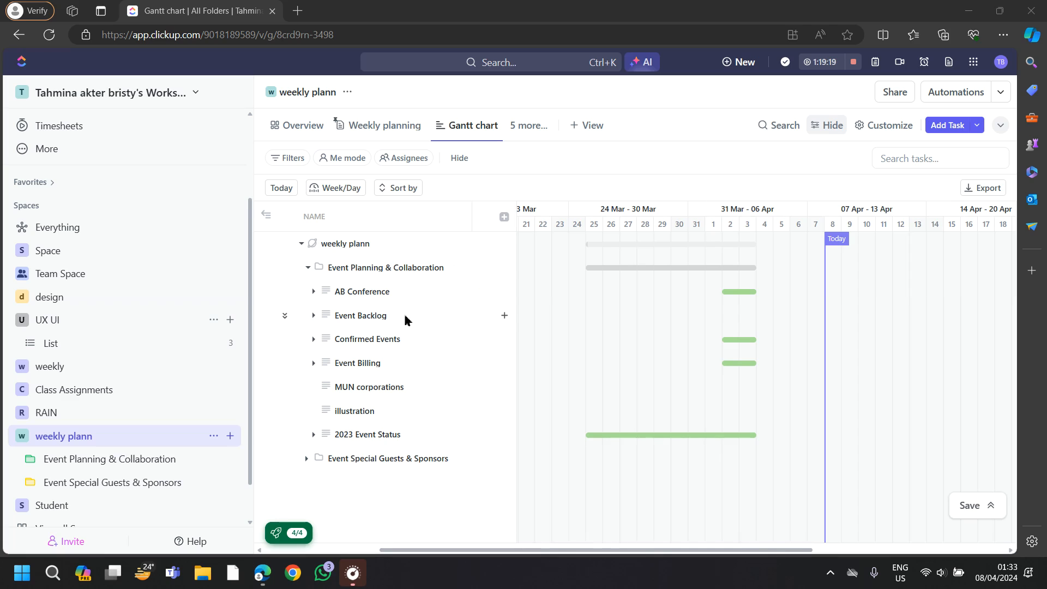
{"action": "mouse_move", "coordinate": [421, 324]}
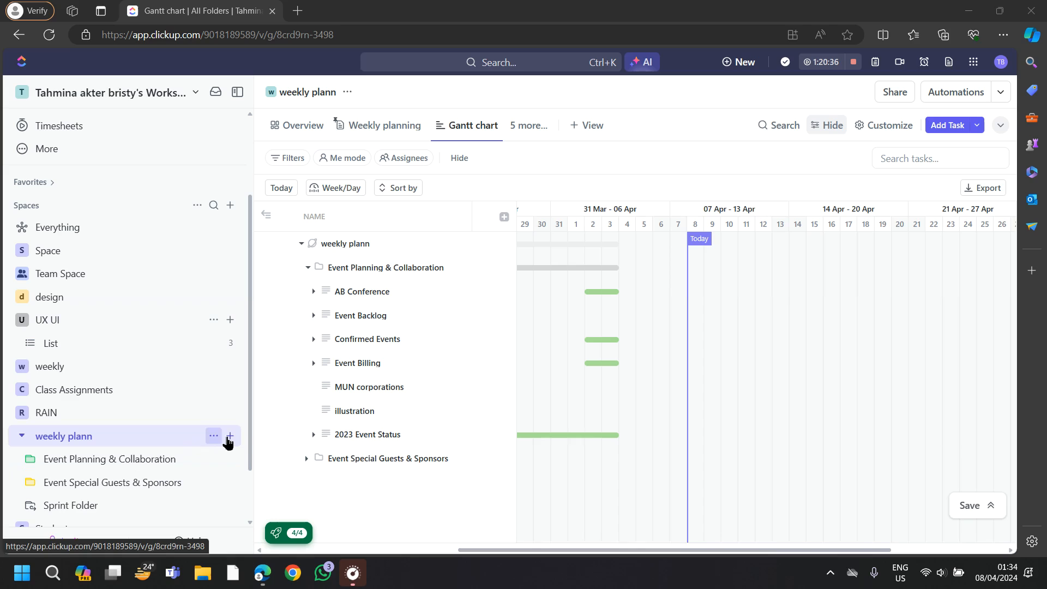
{"action": "mouse_move", "coordinate": [230, 436]}
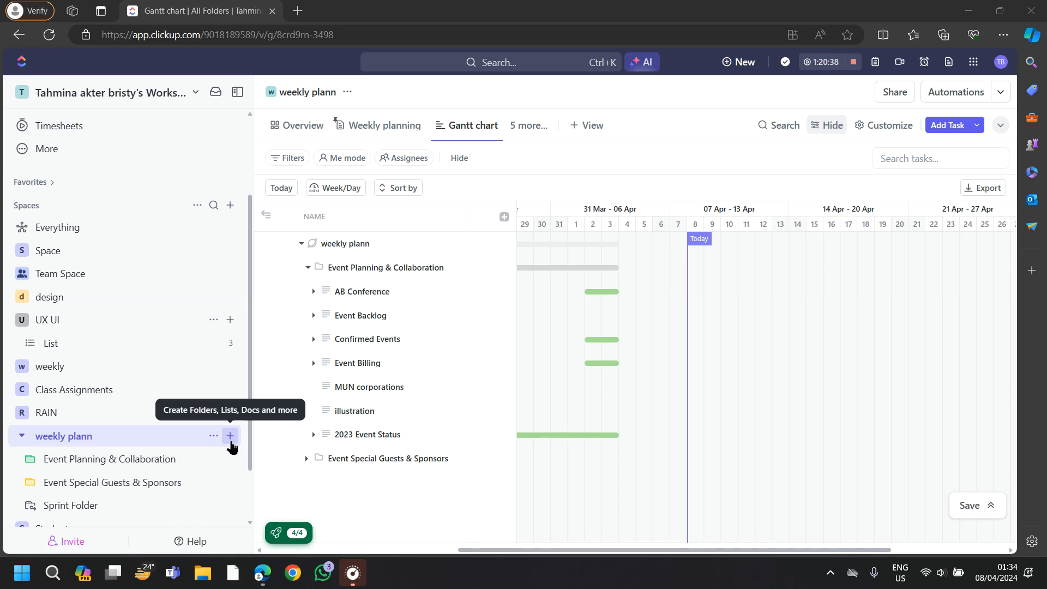
From weekly plann's + menu, choose From template to reach the Template Center.
{"action": "left_click", "coordinate": [230, 437]}
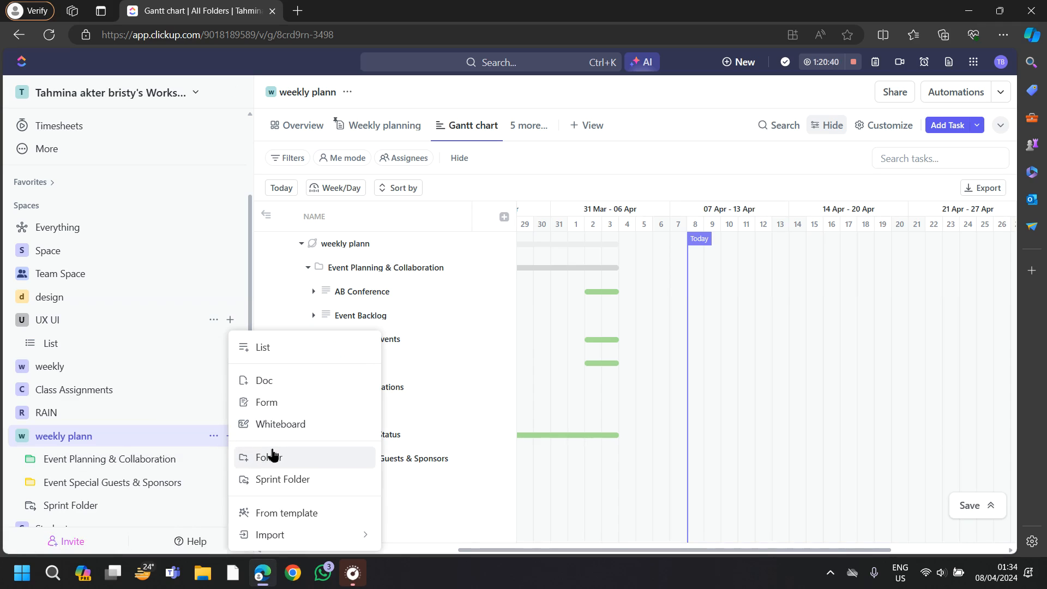
{"action": "mouse_move", "coordinate": [303, 484]}
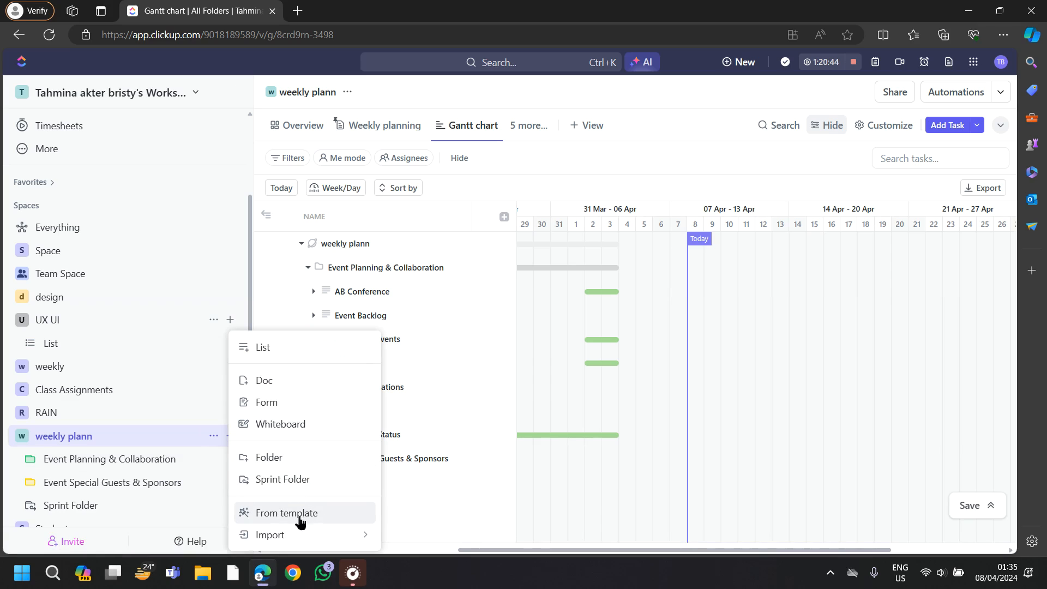
{"action": "left_click", "coordinate": [288, 512]}
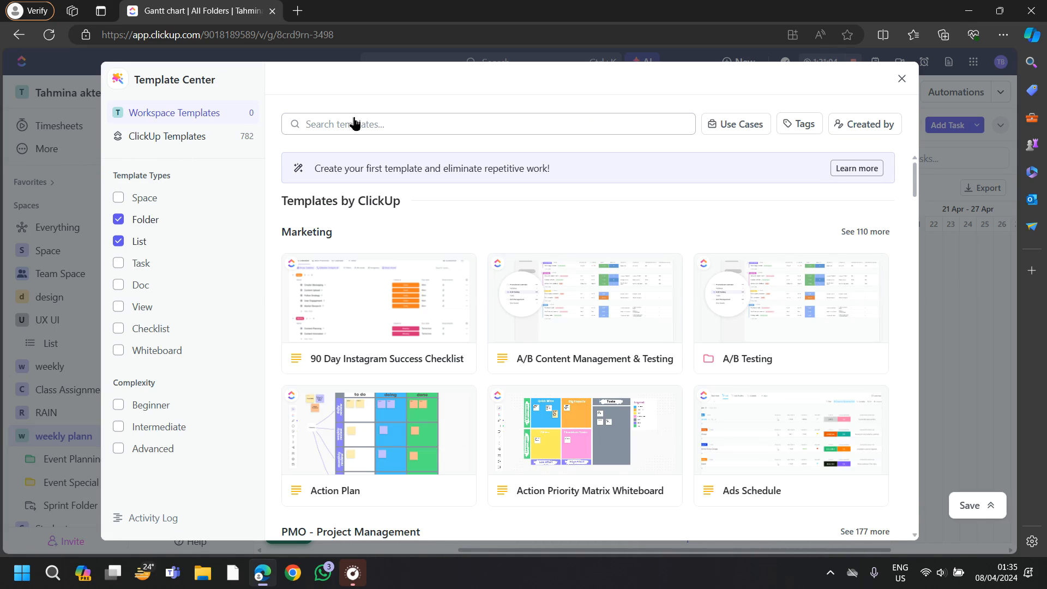
Search templates for 'sprint' and open the Burndown Chart template details.
{"action": "type", "text": "sprint"}
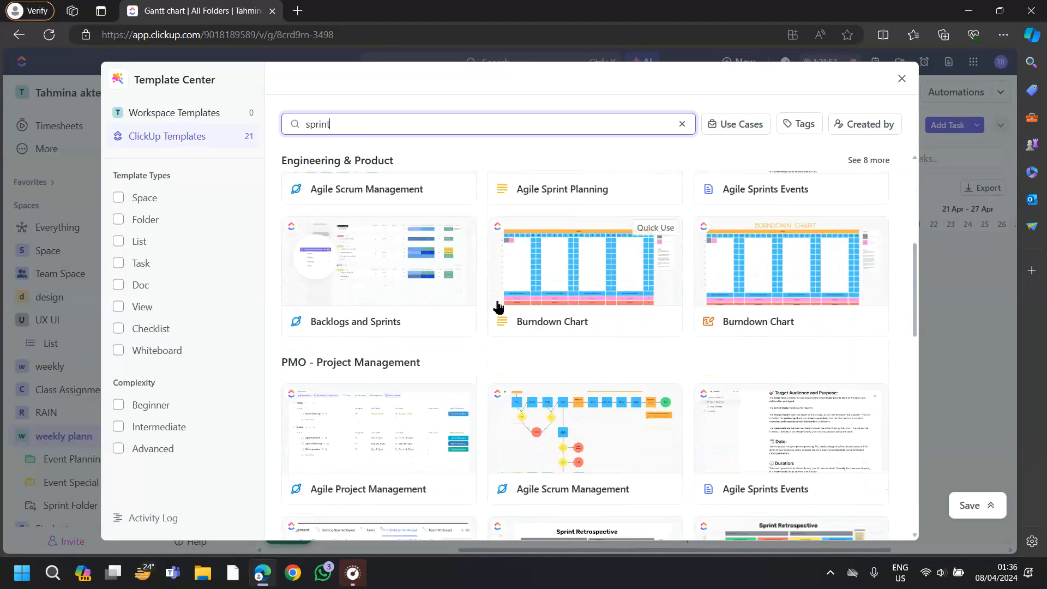
{"action": "scroll", "scroll_direction": "down", "scroll_amount": 3}
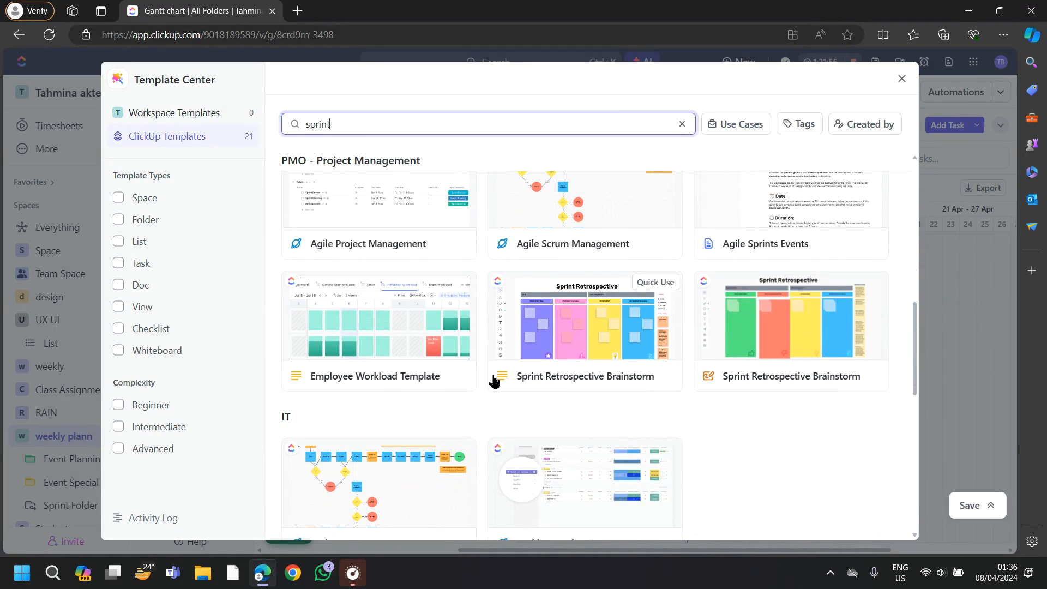
{"action": "mouse_move", "coordinate": [505, 375]}
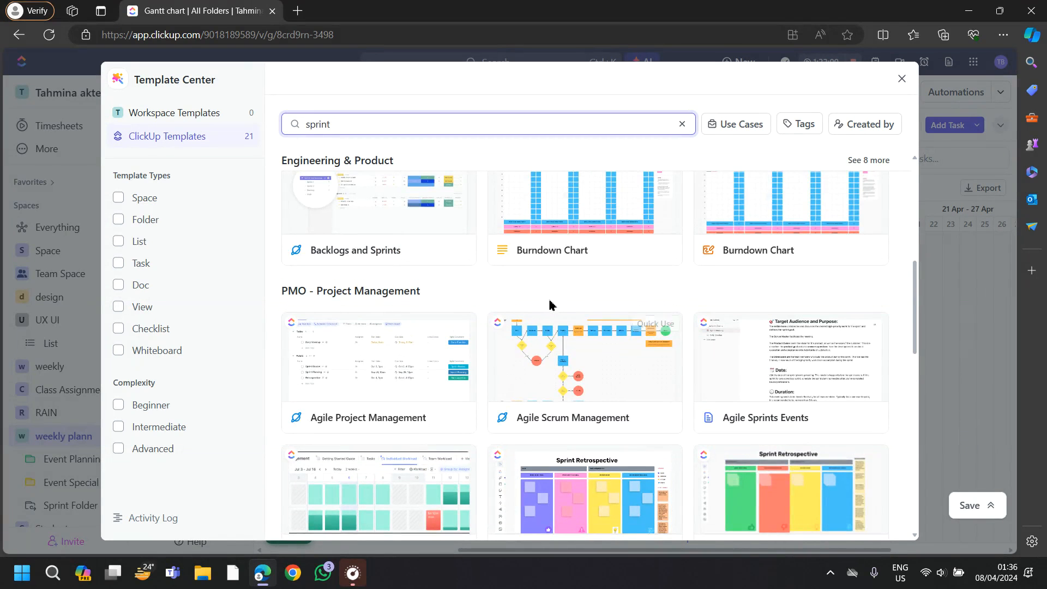
{"action": "scroll", "scroll_direction": "down", "scroll_amount": 3}
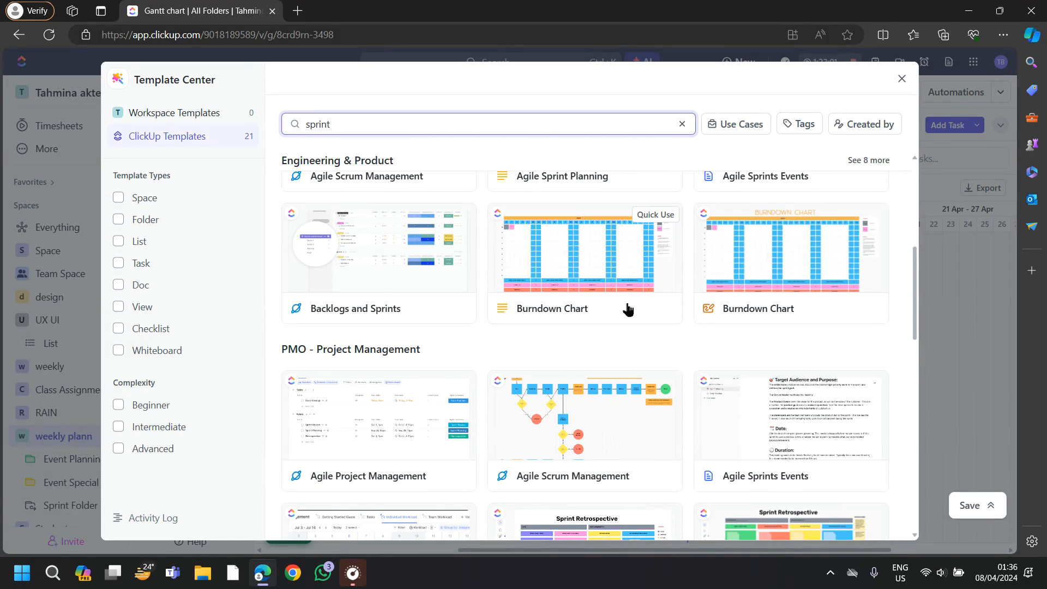
{"action": "mouse_move", "coordinate": [554, 283]}
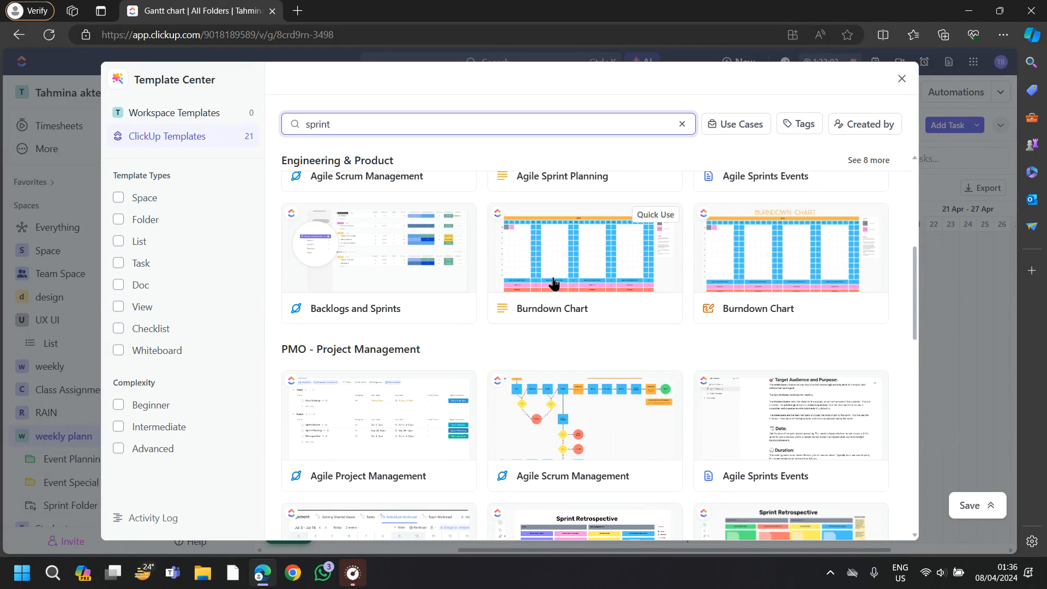
{"action": "left_click", "coordinate": [554, 282]}
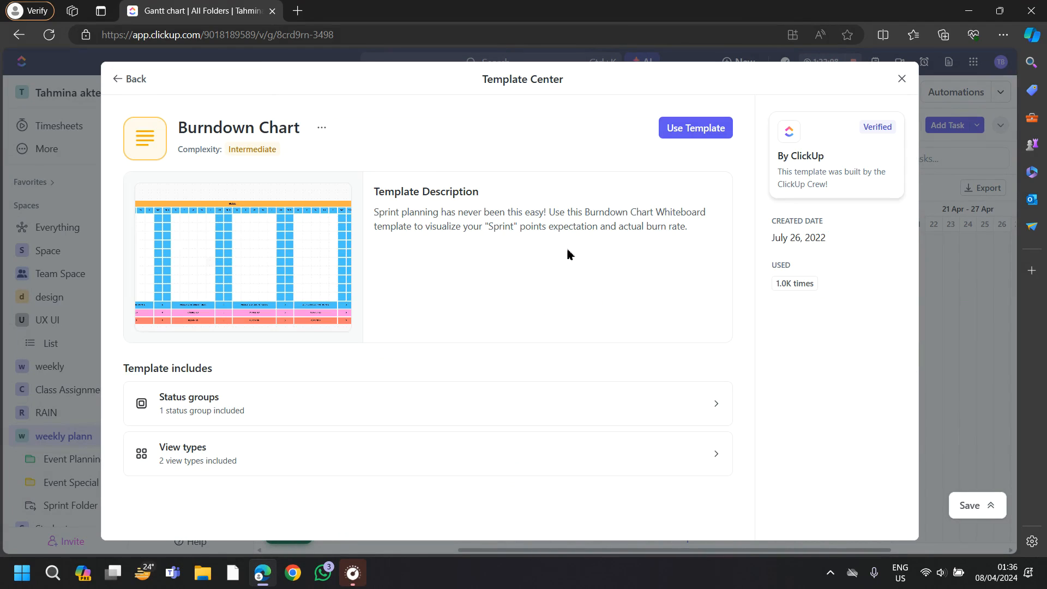
Apply the Burndown Chart template, then view the Event Planning & Collaboration folder.
{"action": "left_click", "coordinate": [694, 127]}
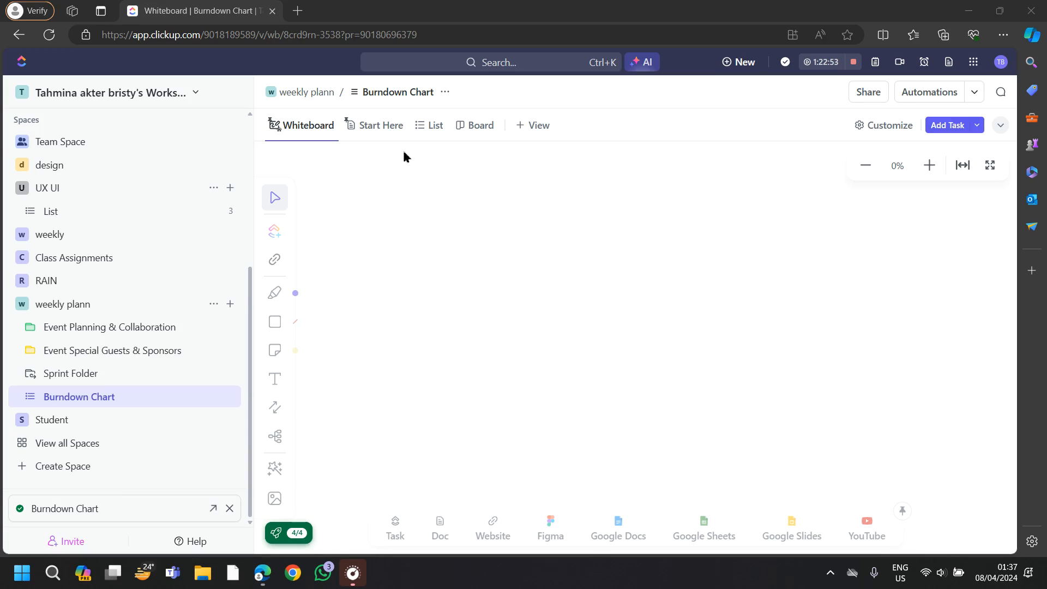
{"action": "mouse_move", "coordinate": [400, 175]}
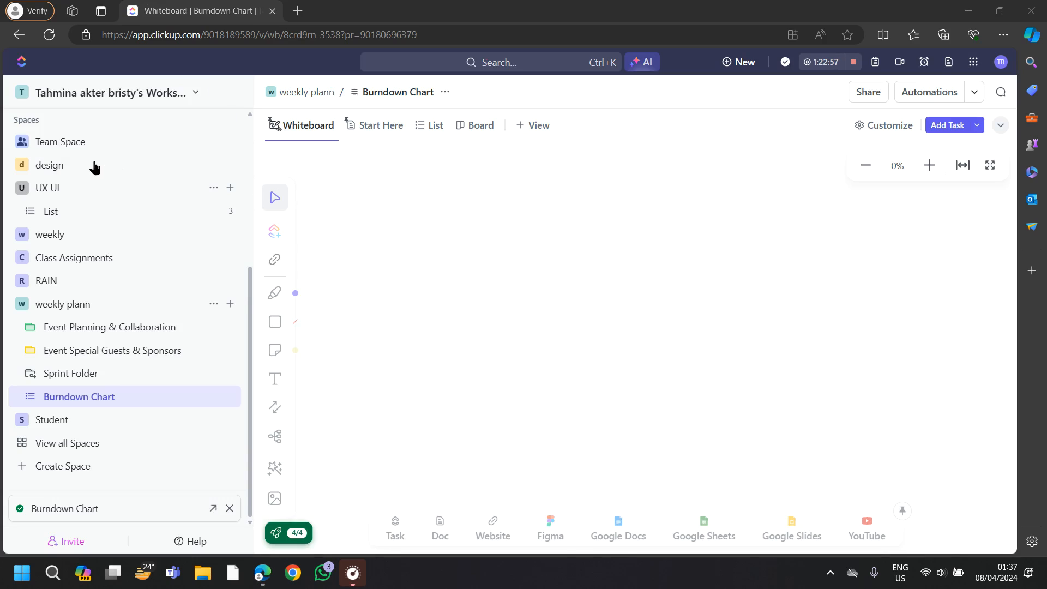
{"action": "mouse_move", "coordinate": [508, 198]}
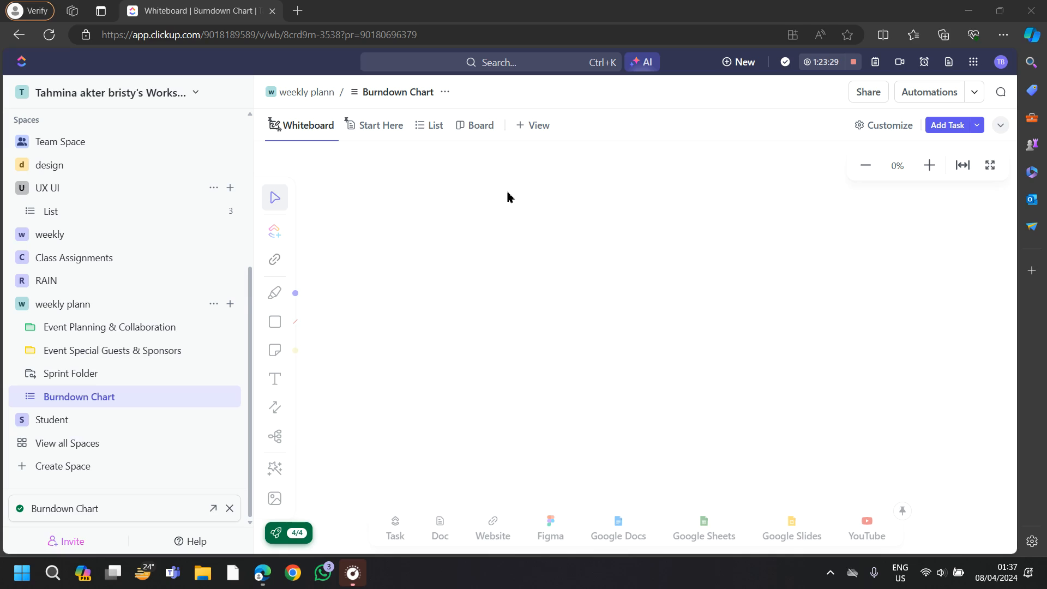
{"action": "mouse_move", "coordinate": [676, 231]}
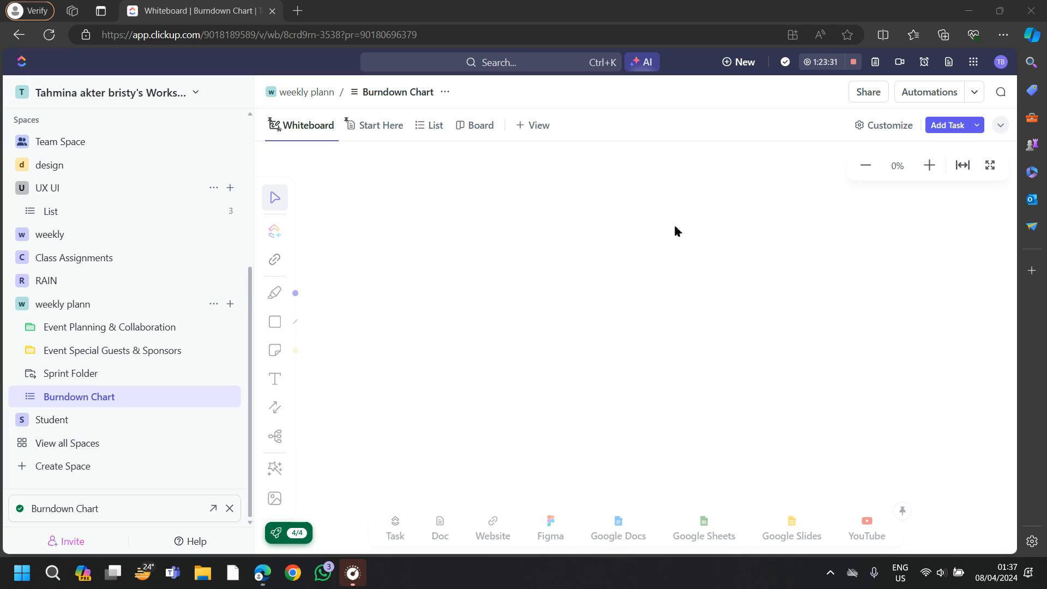
{"action": "mouse_move", "coordinate": [448, 244]}
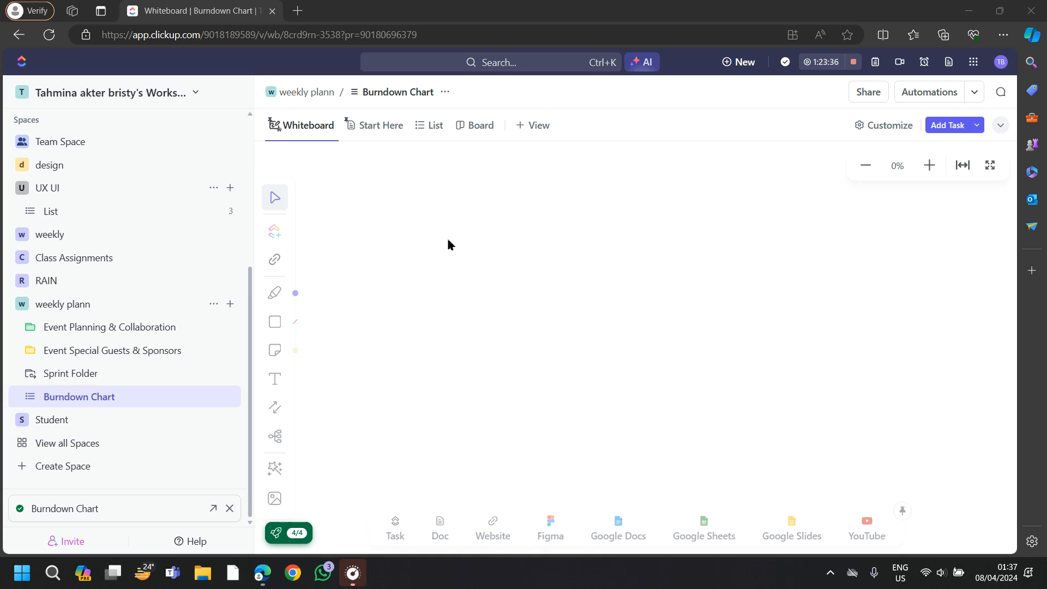
{"action": "mouse_move", "coordinate": [600, 185]}
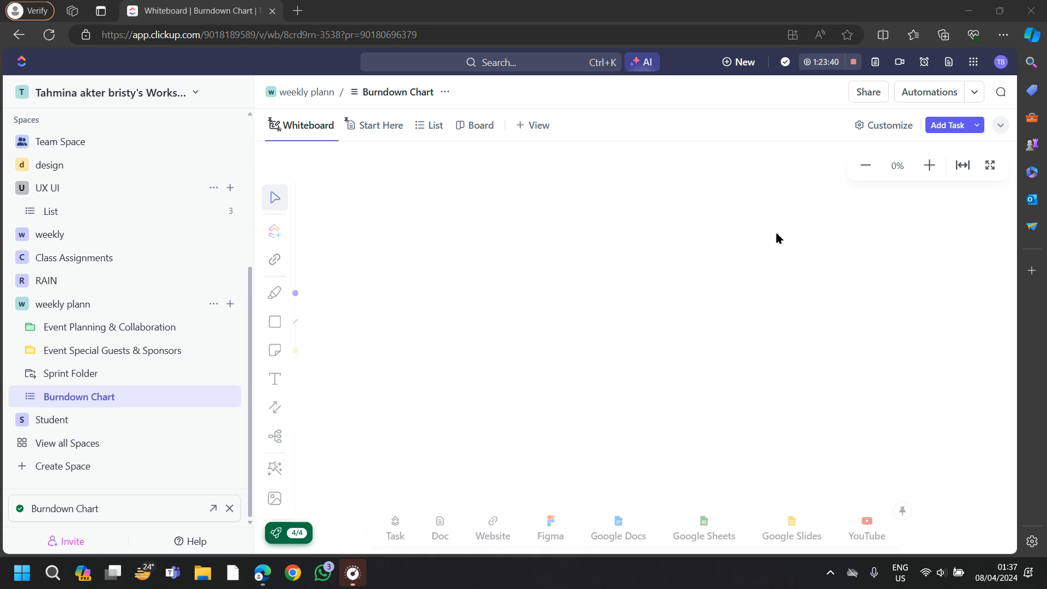
{"action": "mouse_move", "coordinate": [951, 140]}
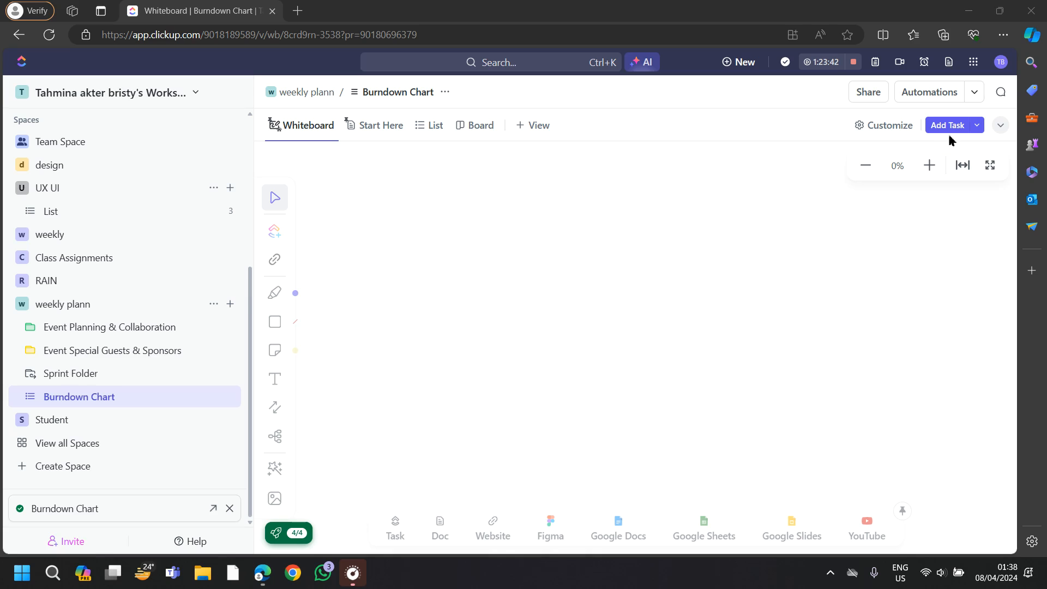
{"action": "left_click", "coordinate": [109, 326]}
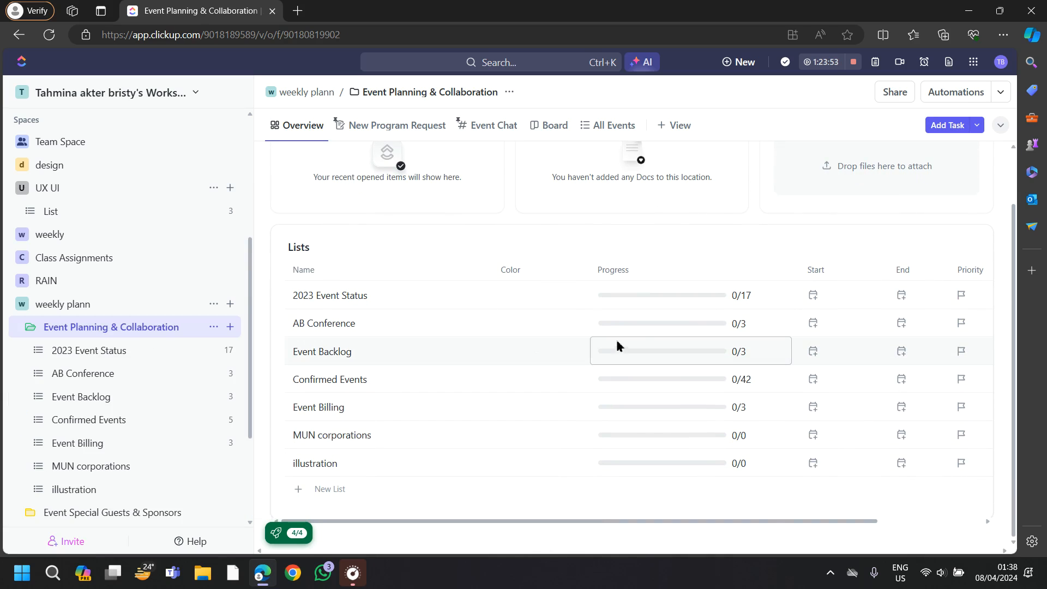
{"action": "mouse_move", "coordinate": [91, 140]}
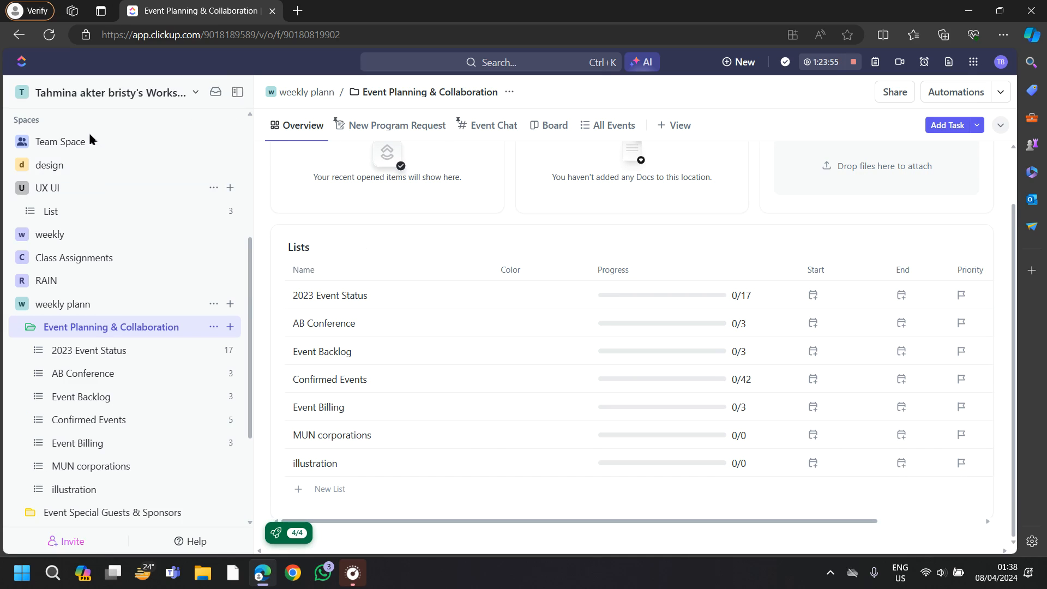